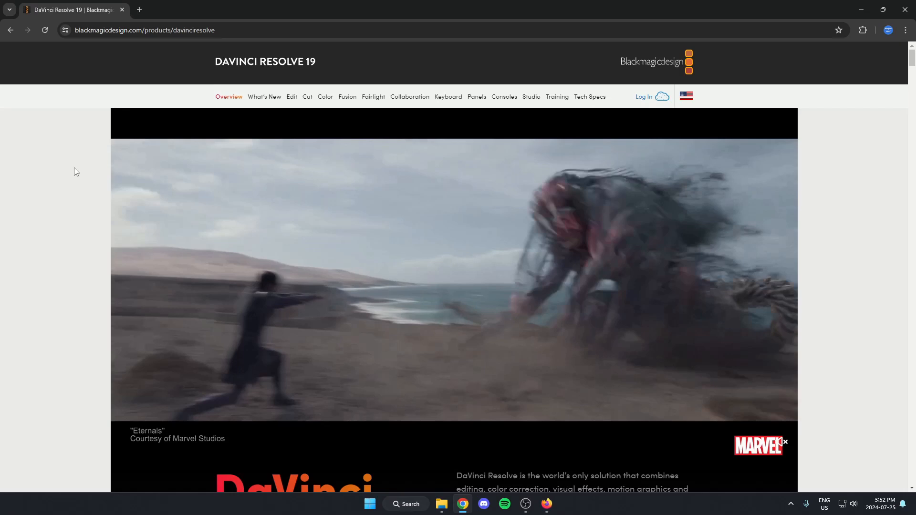
Choose Canada from the site's regional list in the top navigation.
{"action": "left_click", "coordinate": [686, 97]}
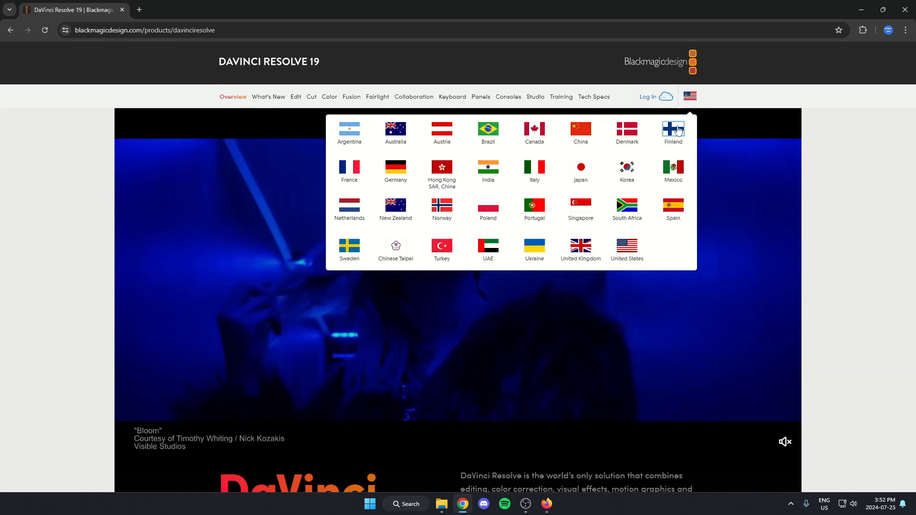
{"action": "mouse_move", "coordinate": [533, 130]}
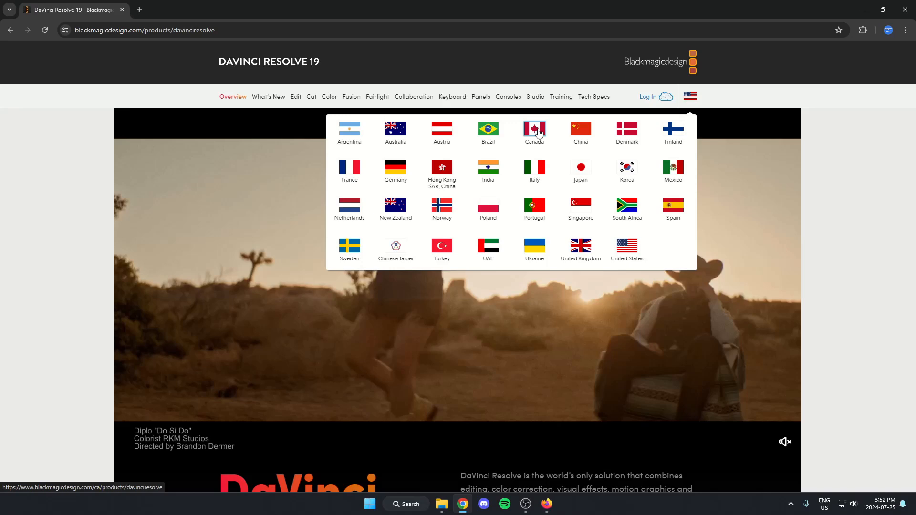
{"action": "left_click", "coordinate": [534, 130]}
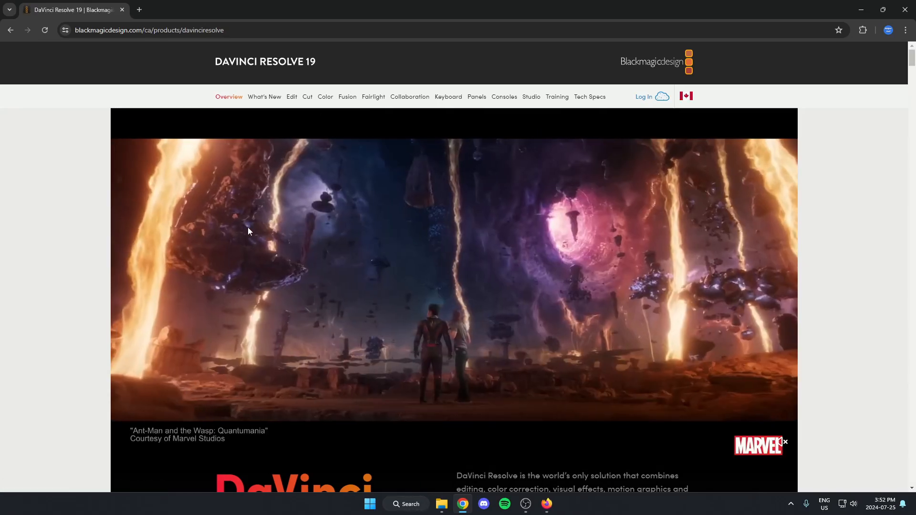
Scroll down to the DaVinci Resolve 19 intro and its Free Download options.
{"action": "scroll", "scroll_direction": "down", "scroll_amount": 3}
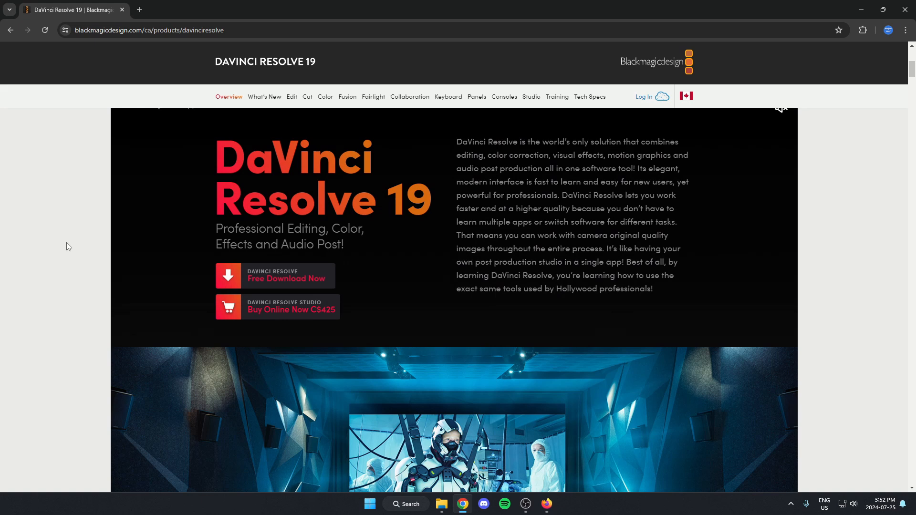
{"action": "mouse_move", "coordinate": [246, 278]}
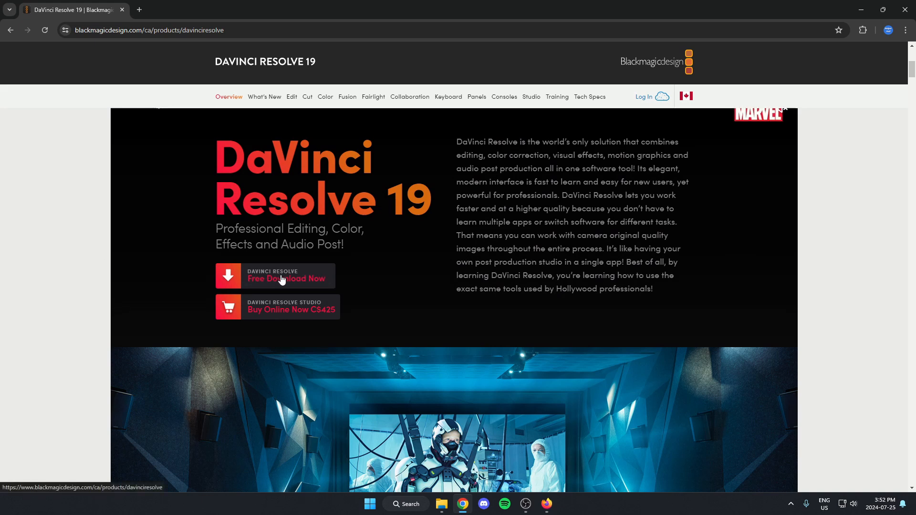
{"action": "mouse_move", "coordinate": [314, 278]}
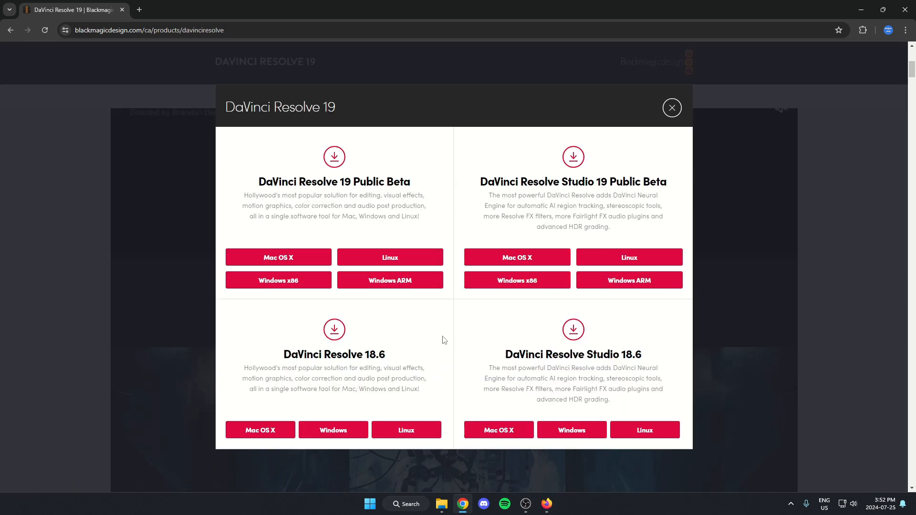
{"action": "mouse_move", "coordinate": [500, 354]}
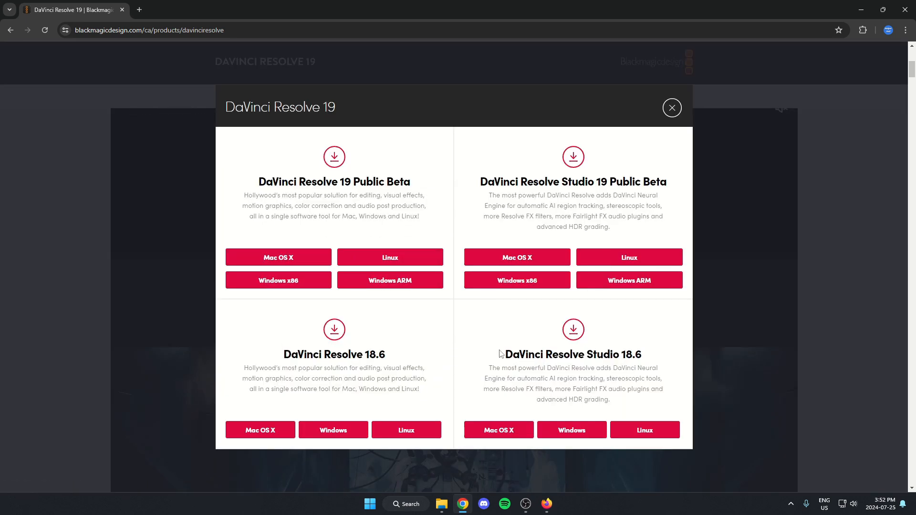
{"action": "mouse_move", "coordinate": [385, 134]}
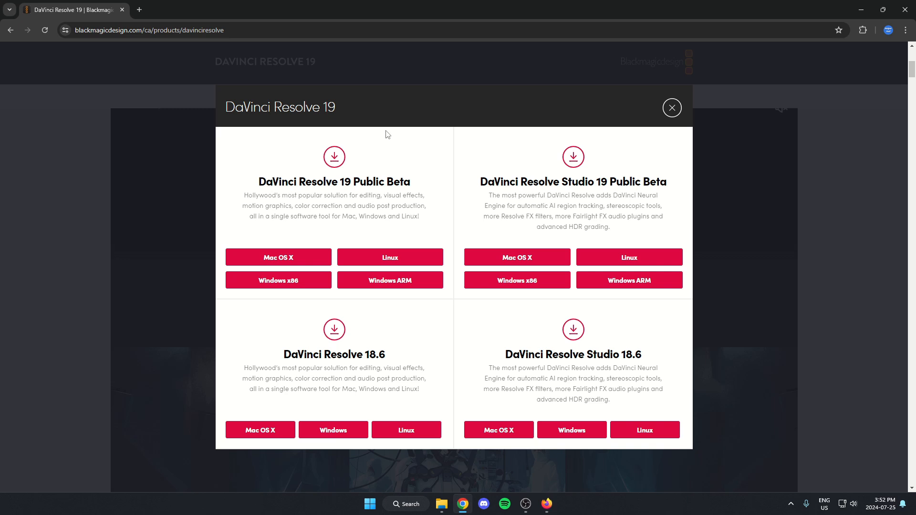
{"action": "mouse_move", "coordinate": [380, 147]}
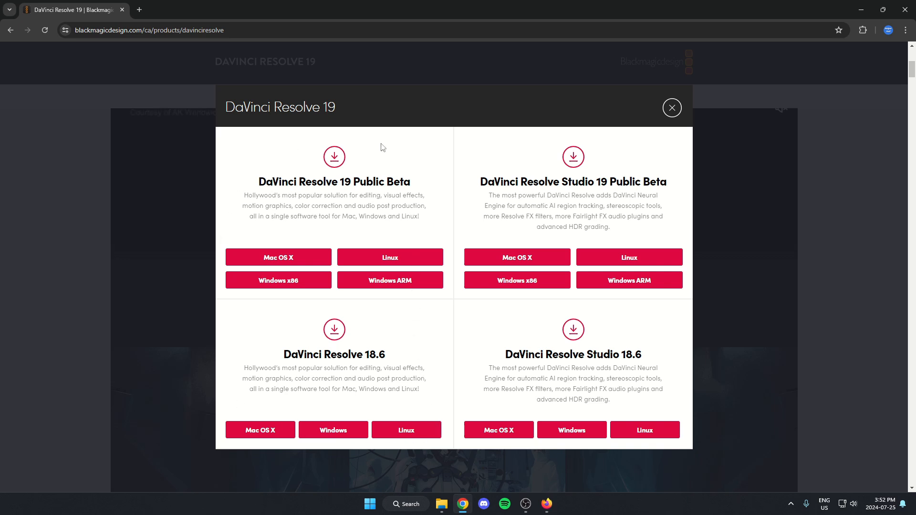
{"action": "mouse_move", "coordinate": [475, 178]}
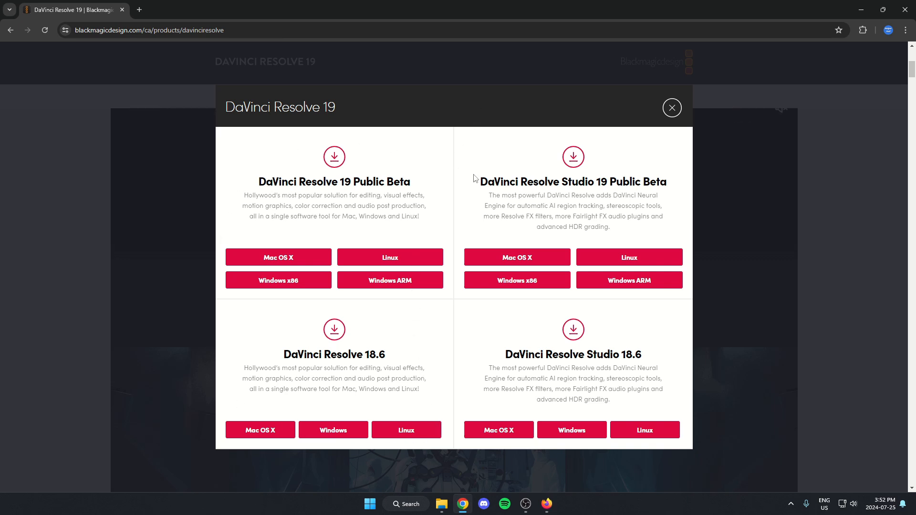
{"action": "mouse_move", "coordinate": [485, 152]}
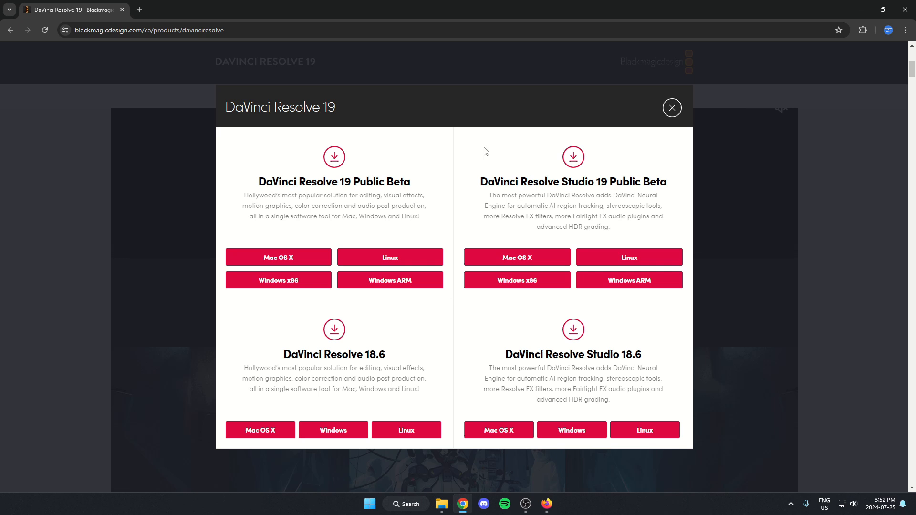
{"action": "mouse_move", "coordinate": [421, 343]}
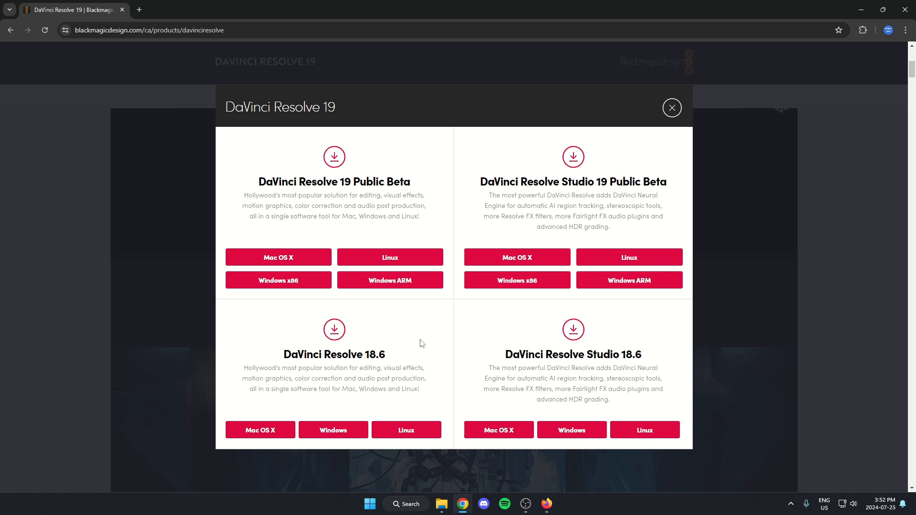
{"action": "mouse_move", "coordinate": [383, 203]}
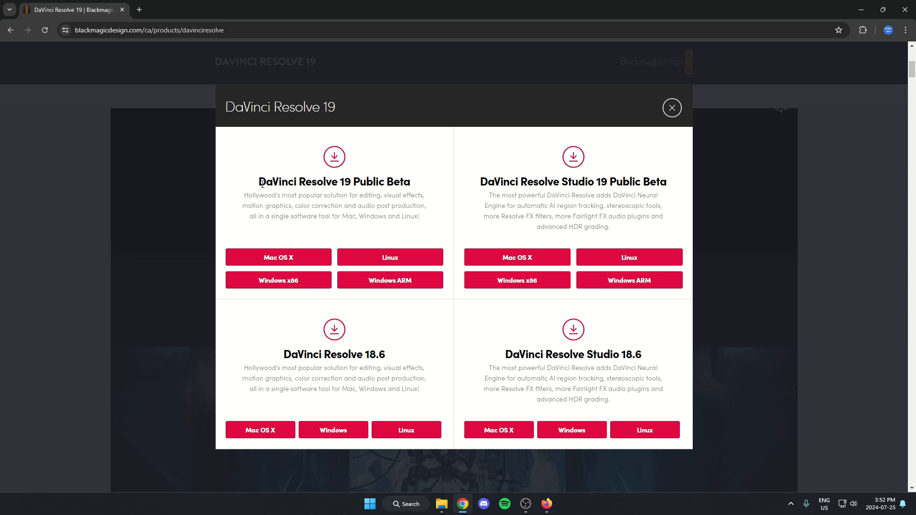
{"action": "mouse_move", "coordinate": [243, 183]}
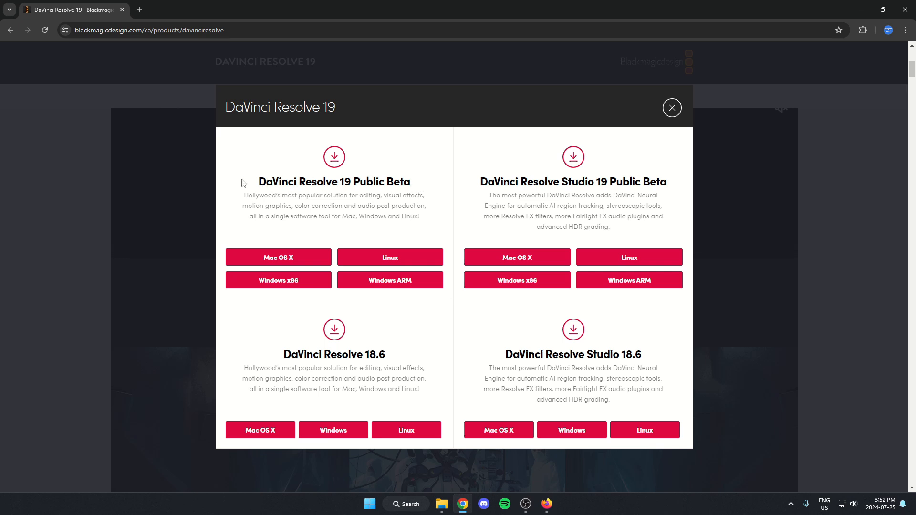
{"action": "mouse_move", "coordinate": [229, 311]}
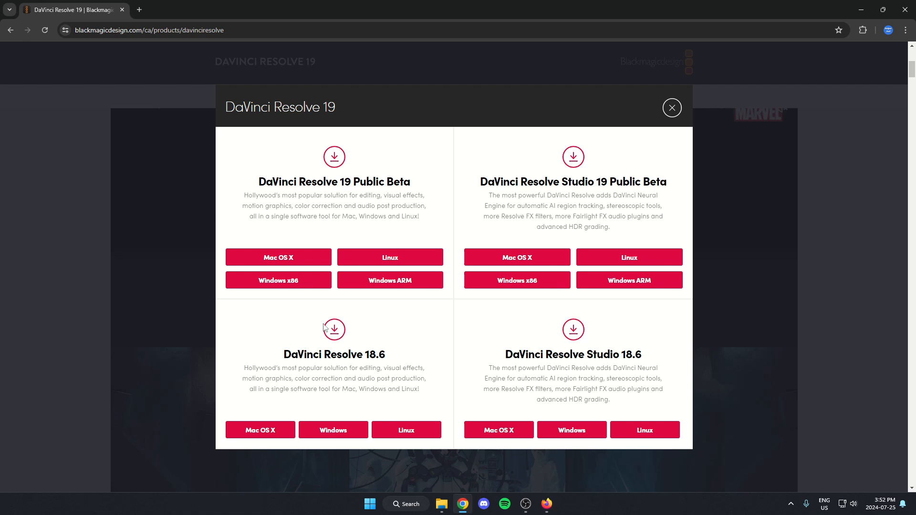
{"action": "mouse_move", "coordinate": [258, 175]}
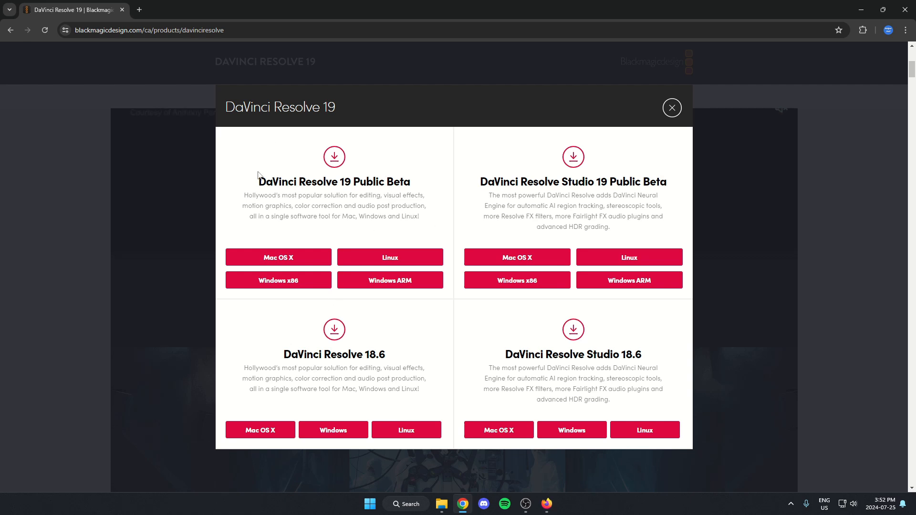
{"action": "mouse_move", "coordinate": [309, 231]}
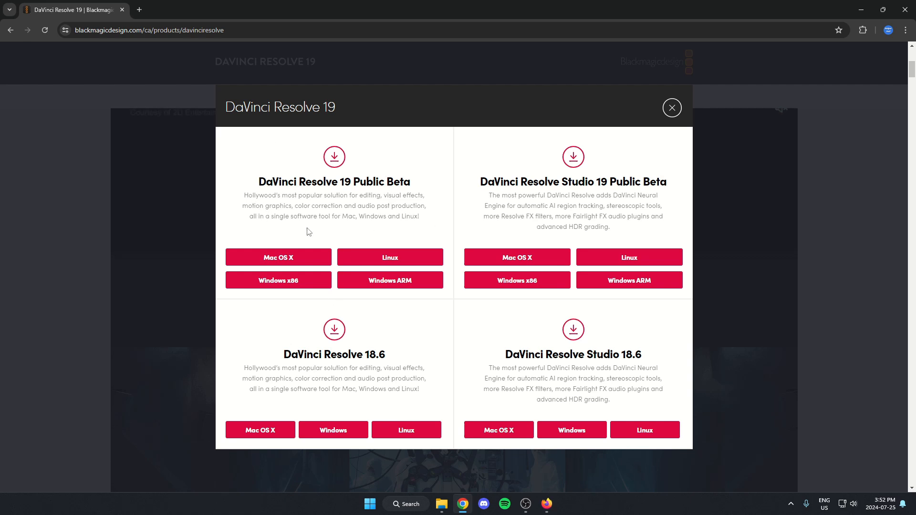
{"action": "mouse_move", "coordinate": [299, 286]}
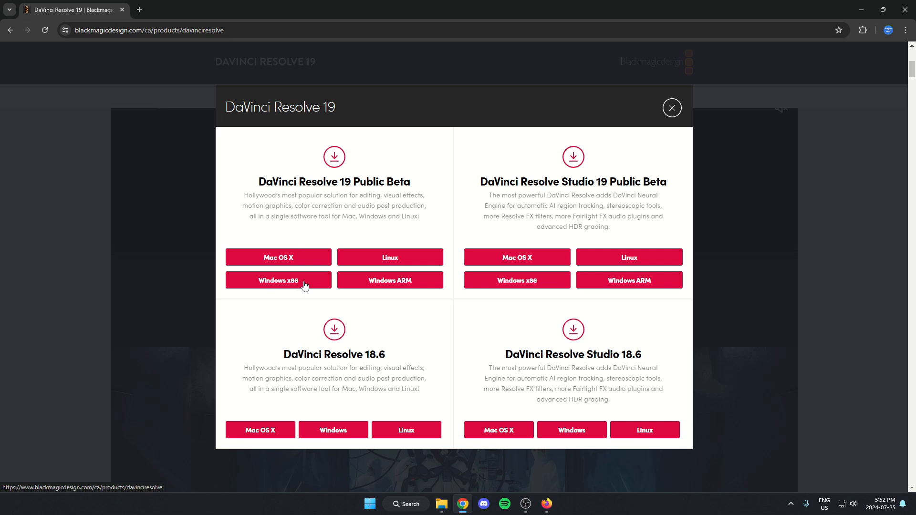
Select the Windows x86 Public Beta build and submit the registration to start downloading.
{"action": "left_click", "coordinate": [278, 281]}
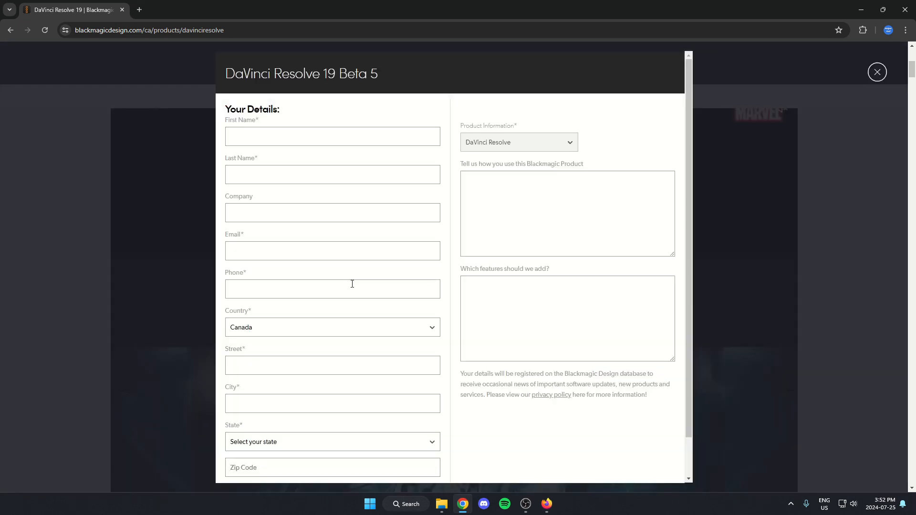
{"action": "scroll", "scroll_direction": "down", "scroll_amount": 3}
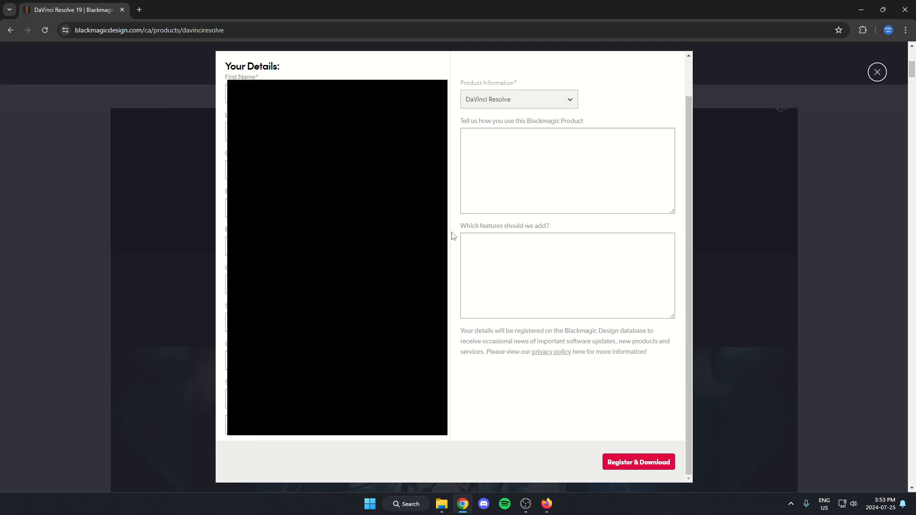
{"action": "mouse_move", "coordinate": [533, 432]}
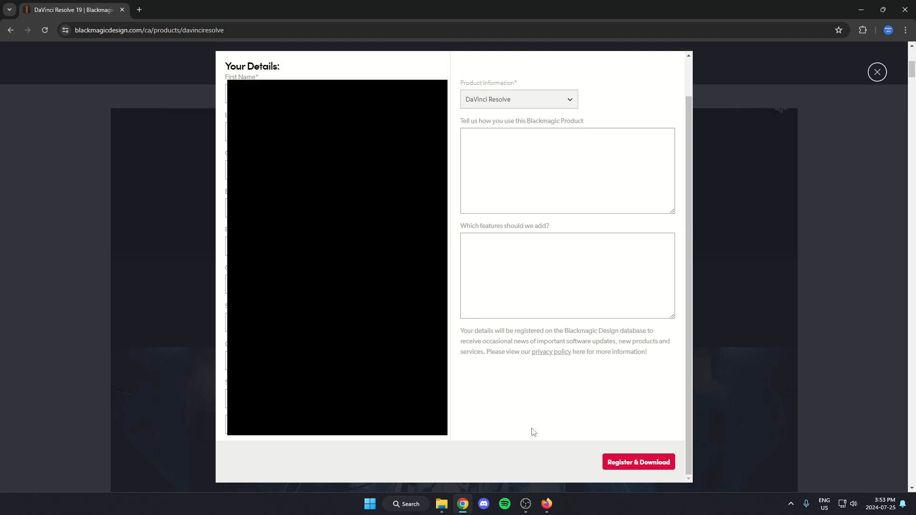
{"action": "mouse_move", "coordinate": [614, 471]}
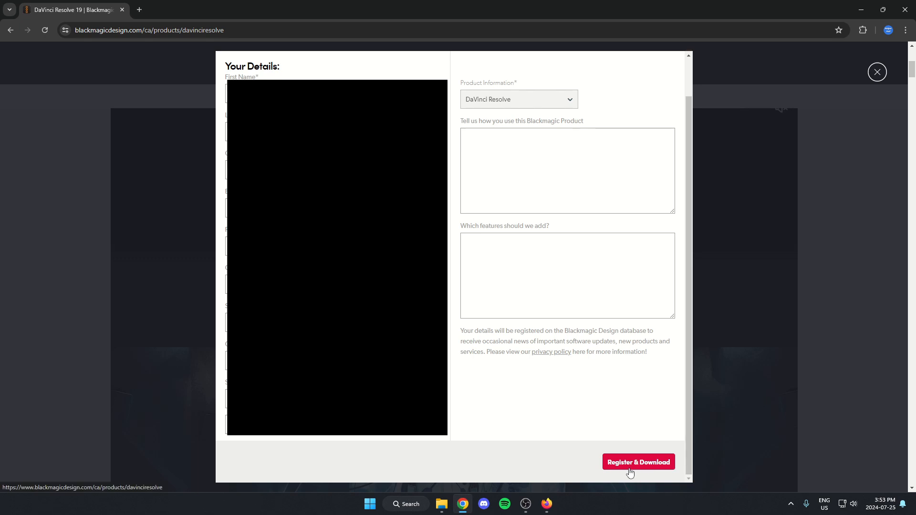
{"action": "left_click", "coordinate": [638, 461]}
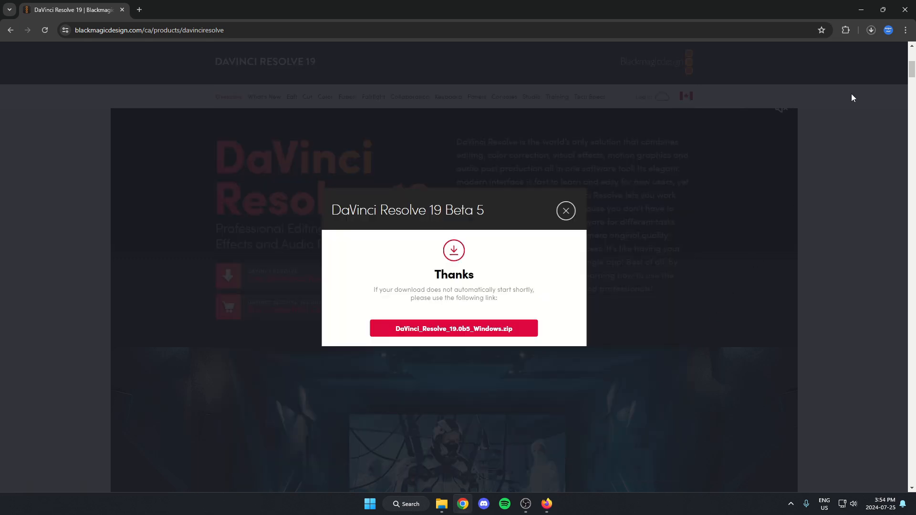
Check the zip download shows as done and close the thank-you popup.
{"action": "left_click", "coordinate": [871, 30]}
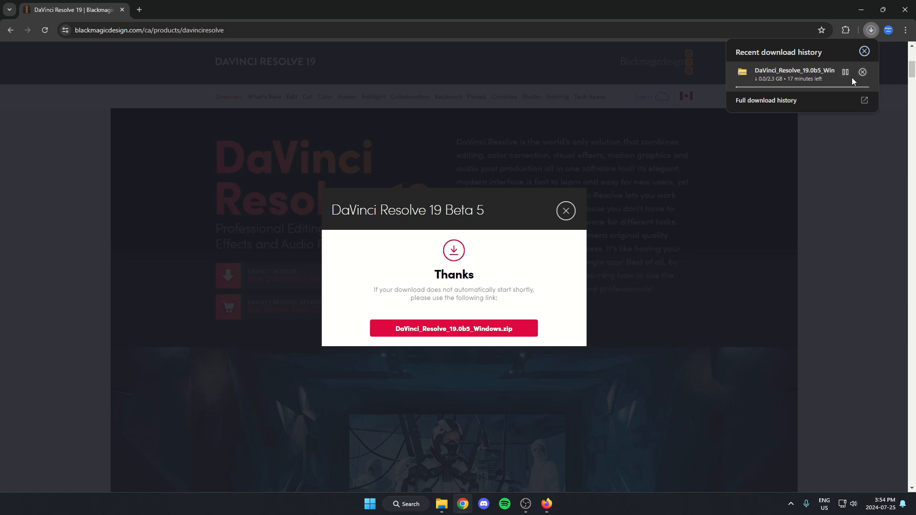
{"action": "mouse_move", "coordinate": [811, 85]}
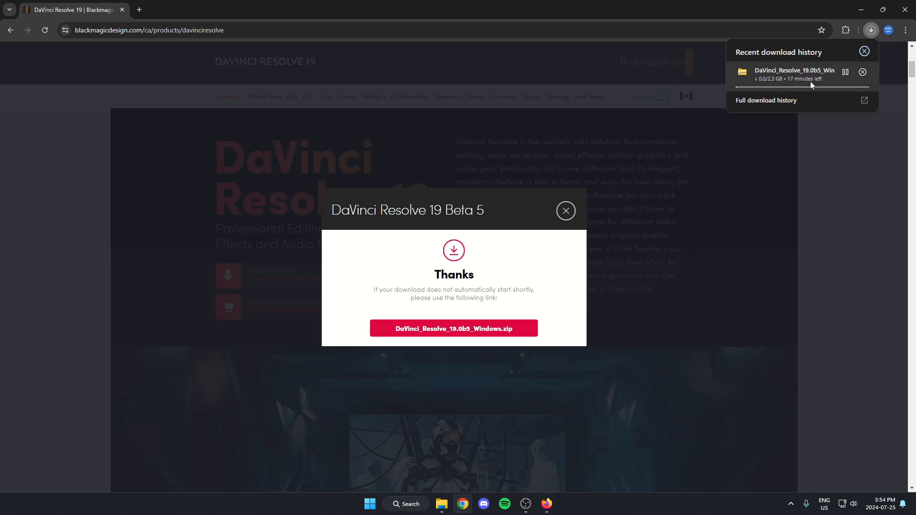
{"action": "left_click", "coordinate": [565, 210]}
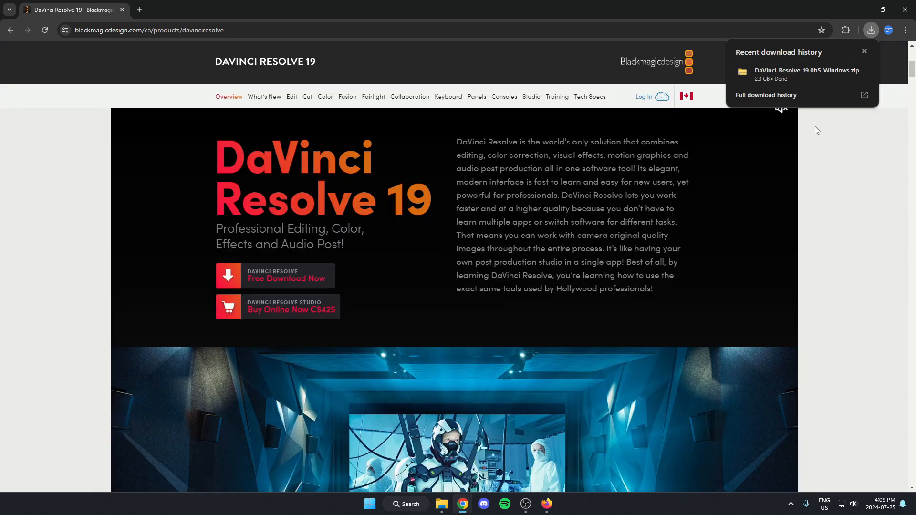
{"action": "mouse_move", "coordinate": [859, 75]}
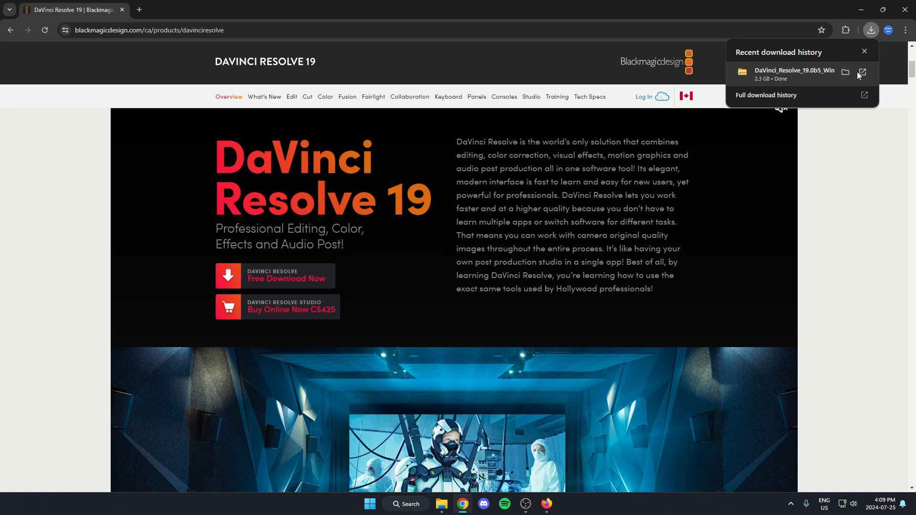
Extract the downloaded Resolve zip to its default folder and install the required components.
{"action": "left_click", "coordinate": [845, 71]}
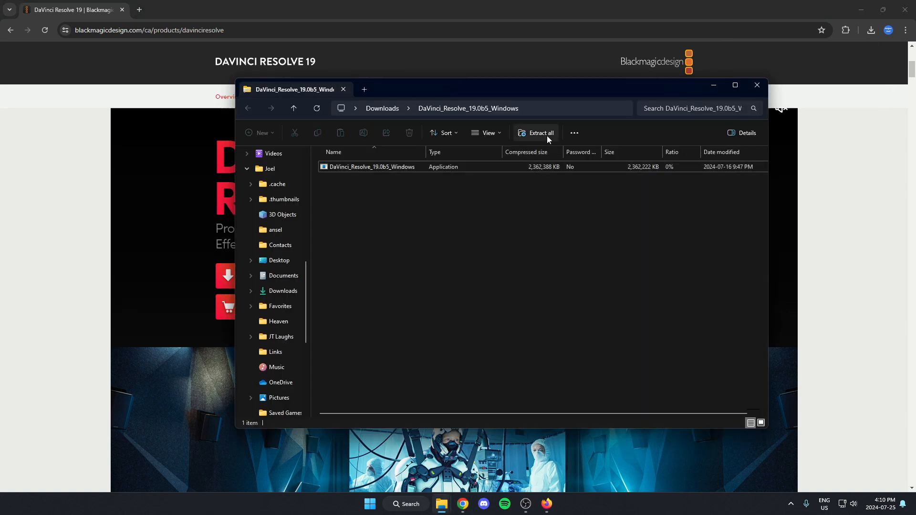
{"action": "left_click", "coordinate": [540, 133]}
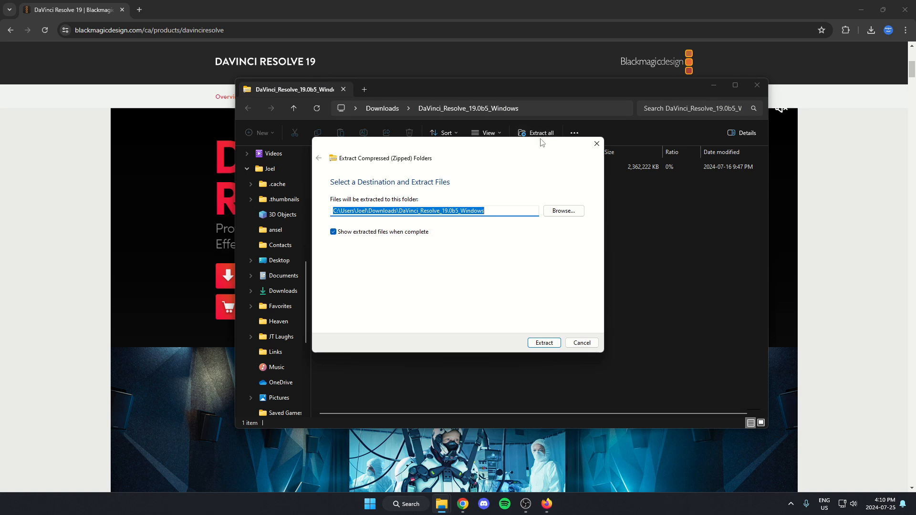
{"action": "left_click", "coordinate": [544, 343]}
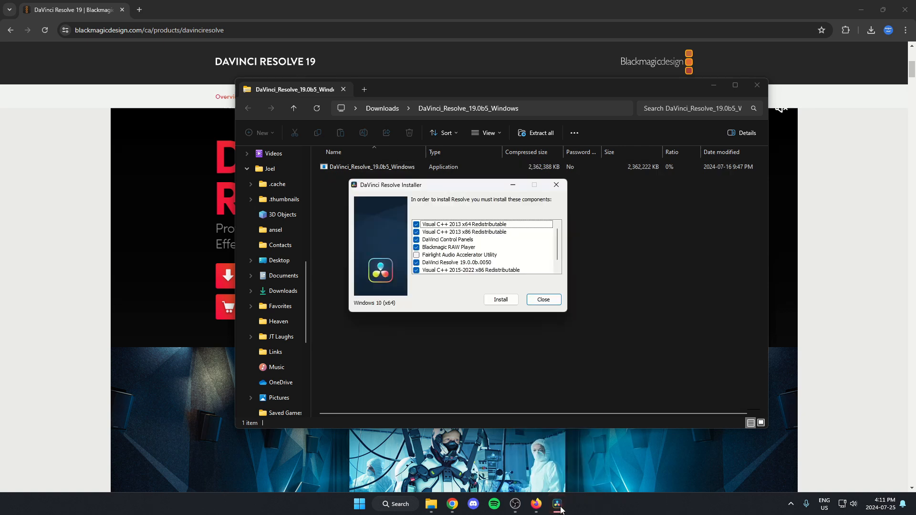
{"action": "mouse_move", "coordinate": [506, 259]}
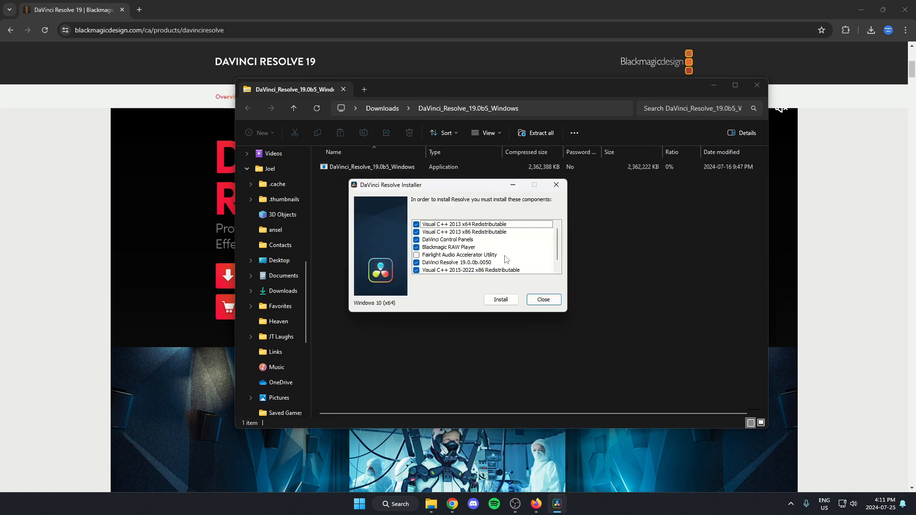
{"action": "left_click", "coordinate": [500, 299]}
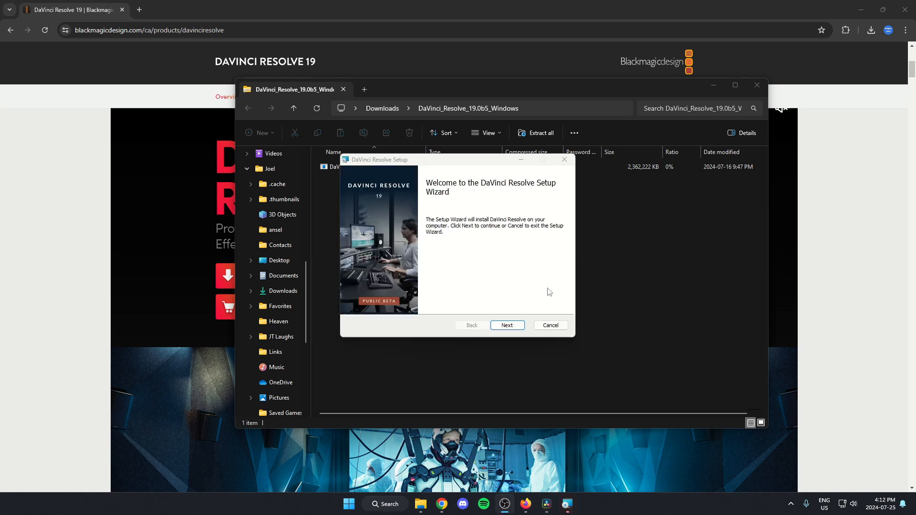
{"action": "mouse_move", "coordinate": [552, 291]}
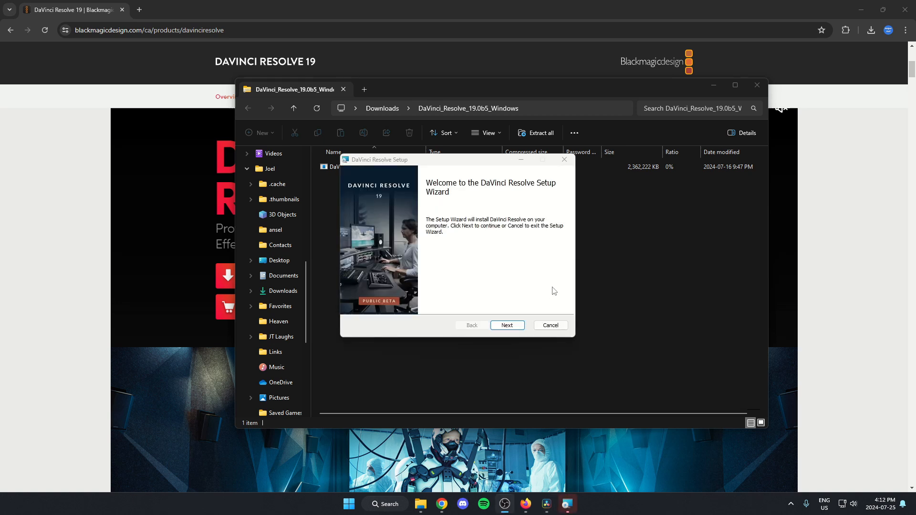
Install DaVinci Resolve to the default Program Files folder and finish the wizard.
{"action": "left_click", "coordinate": [507, 325]}
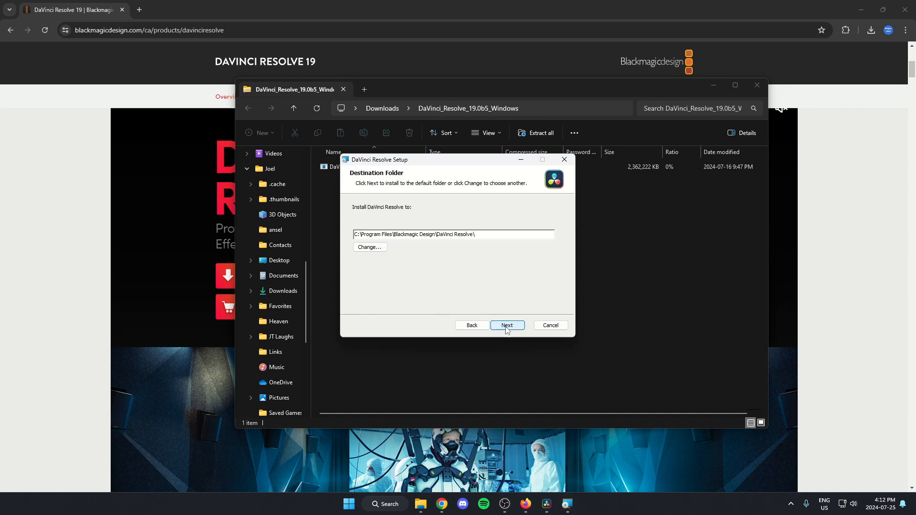
{"action": "mouse_move", "coordinate": [441, 302]}
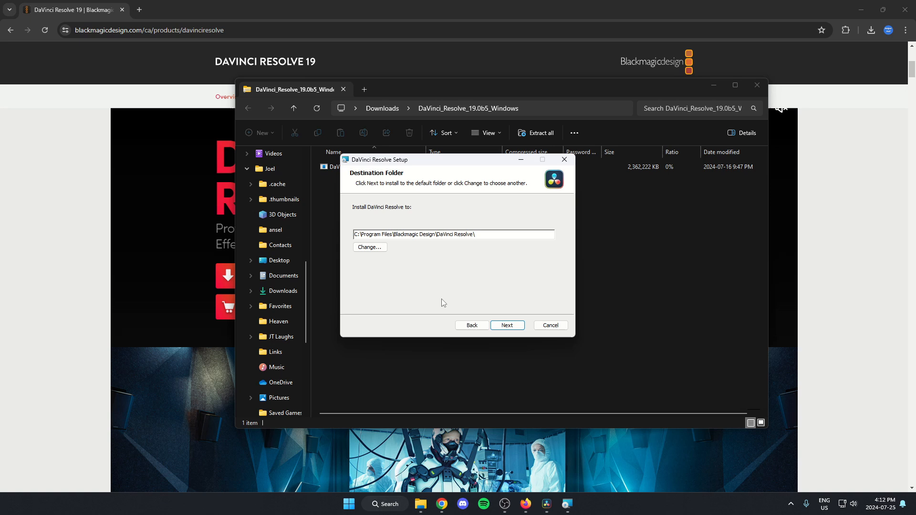
{"action": "mouse_move", "coordinate": [536, 322]}
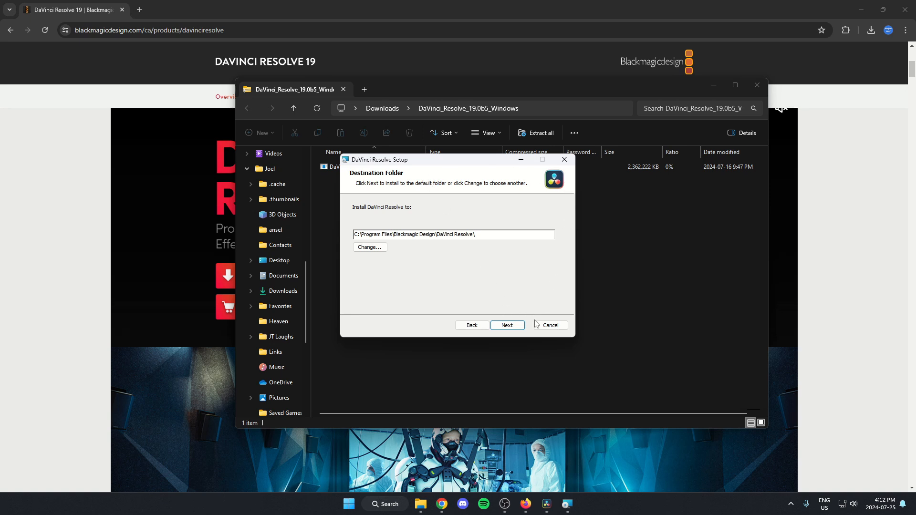
{"action": "left_click", "coordinate": [507, 326]}
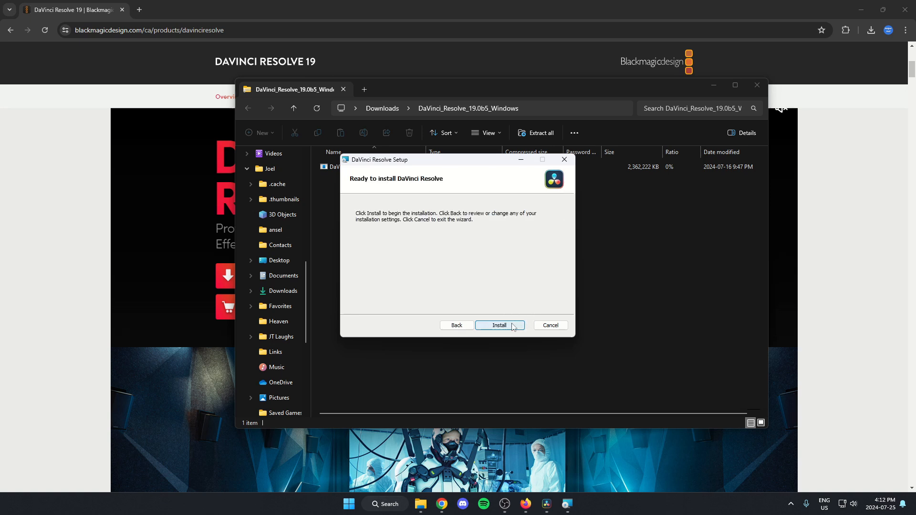
{"action": "left_click", "coordinate": [498, 325]}
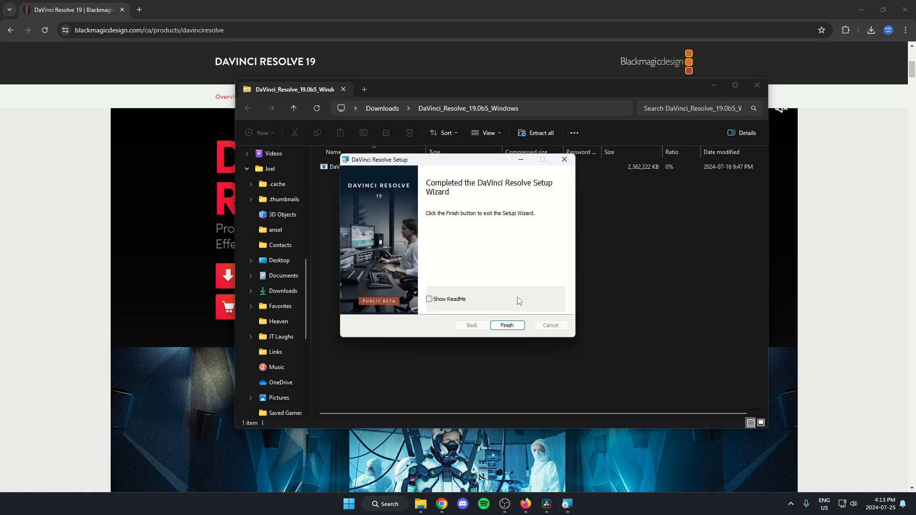
{"action": "mouse_move", "coordinate": [506, 326]}
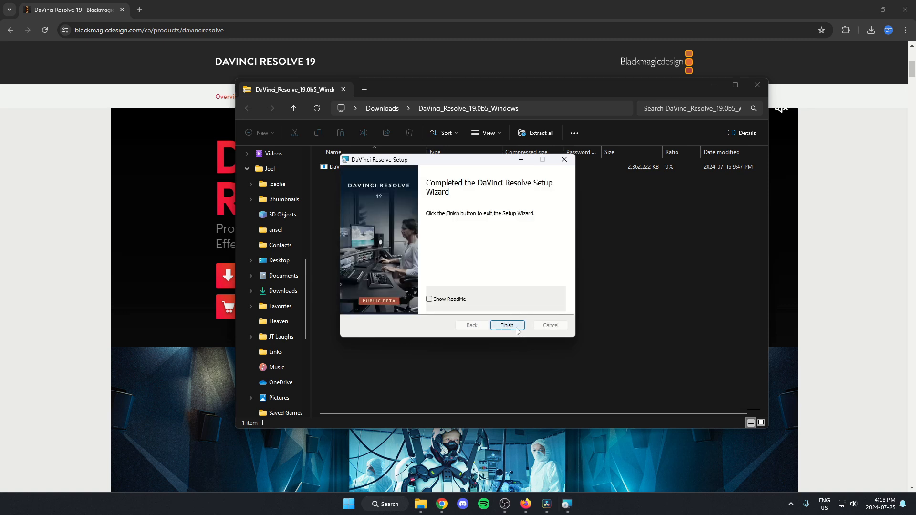
{"action": "left_click", "coordinate": [505, 326]}
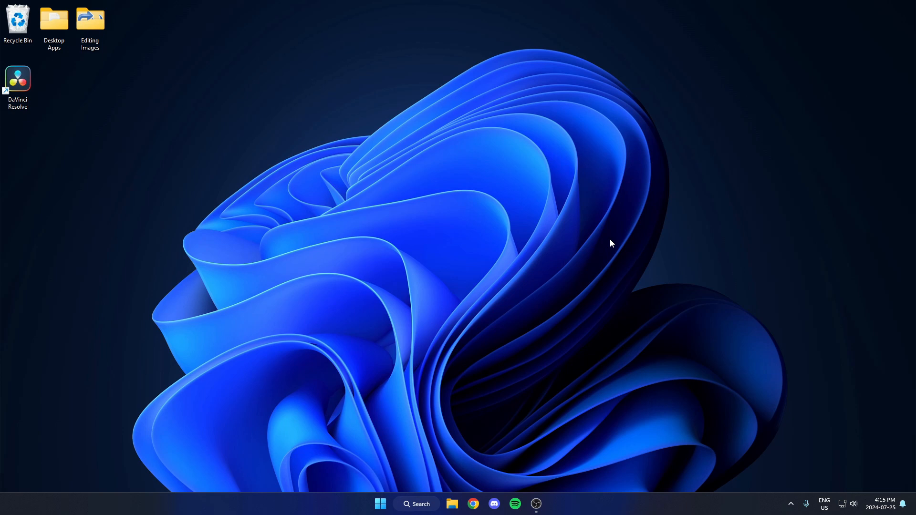
{"action": "mouse_move", "coordinate": [332, 267]}
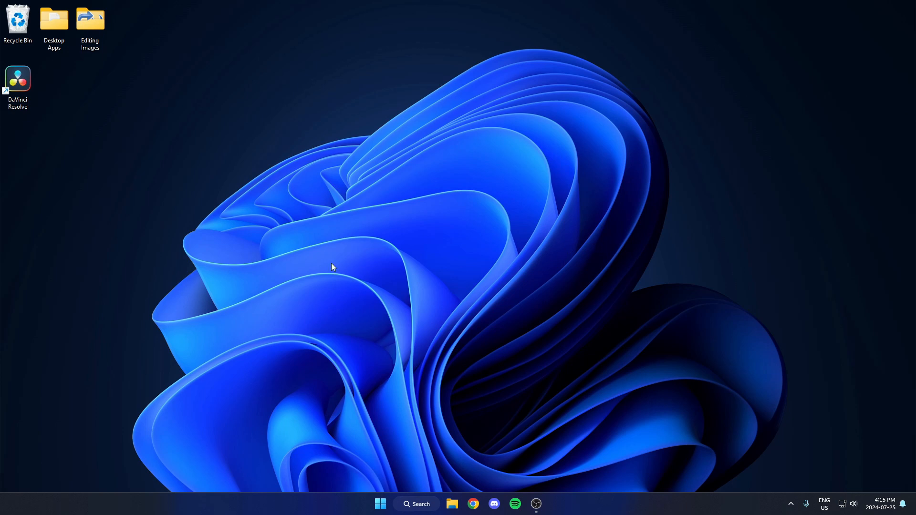
{"action": "mouse_move", "coordinate": [18, 79]}
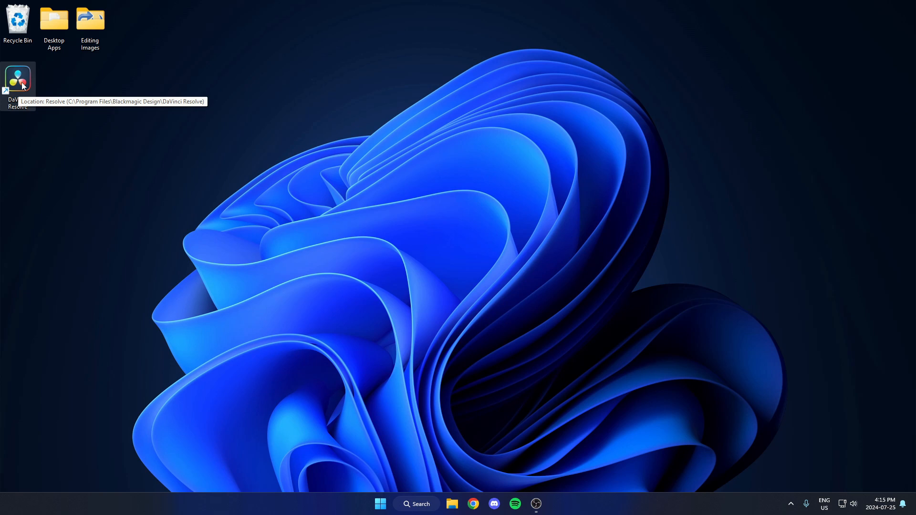
Launch DaVinci Resolve from its new desktop shortcut.
{"action": "double_click", "coordinate": [17, 78]}
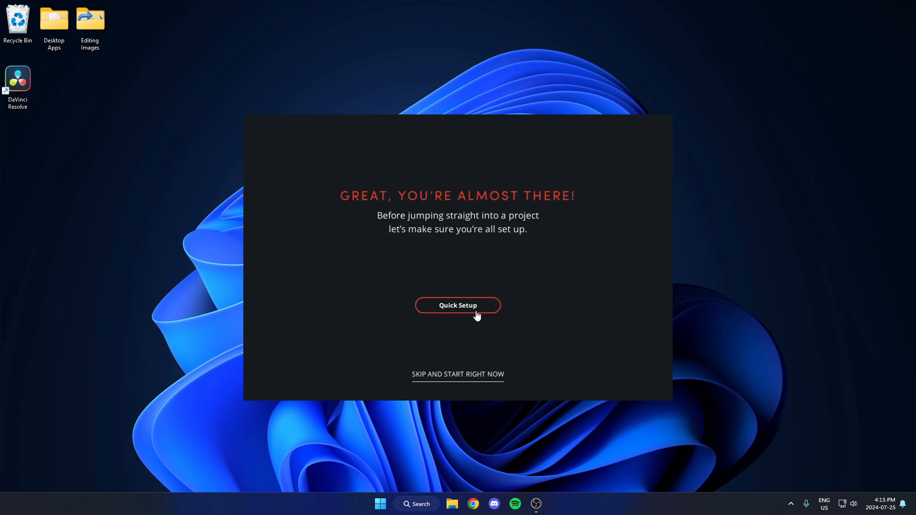
{"action": "mouse_move", "coordinate": [476, 383]}
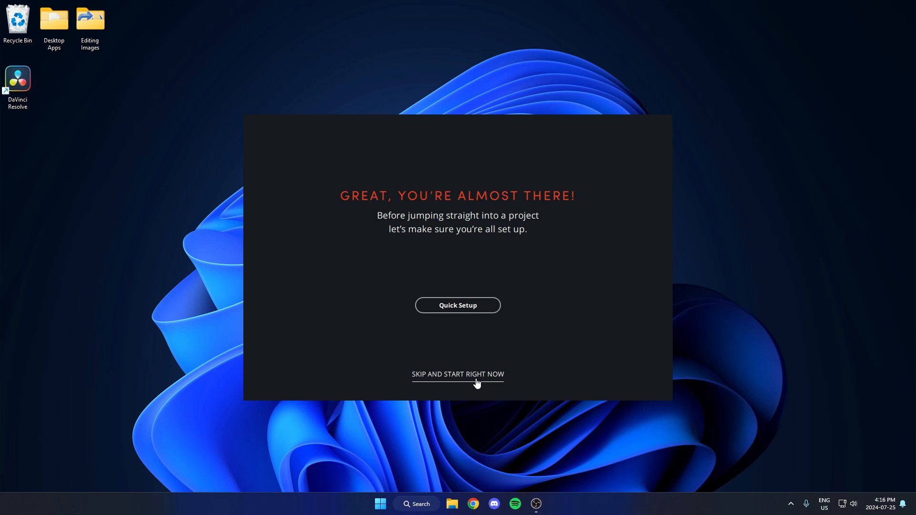
Skip Quick Setup and relaunch Resolve from the desktop shortcut to reach the Project Manager.
{"action": "left_click", "coordinate": [458, 374]}
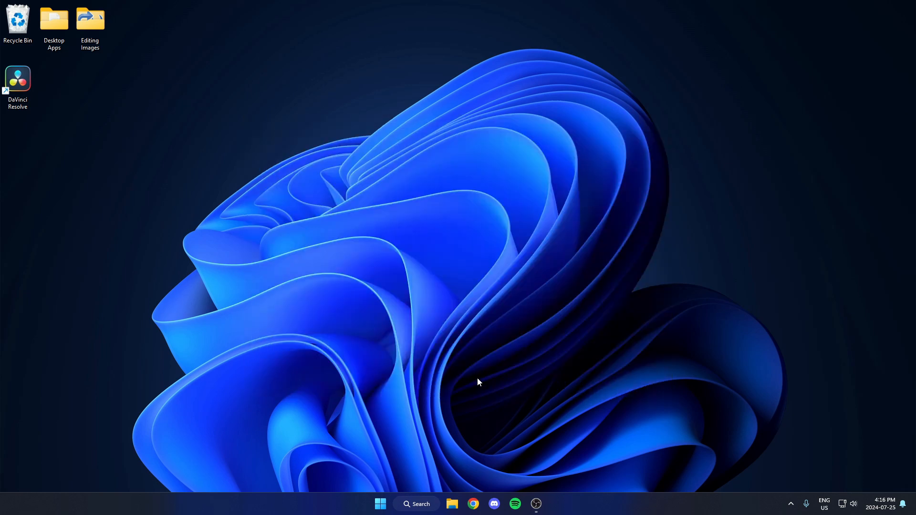
{"action": "double_click", "coordinate": [18, 79]}
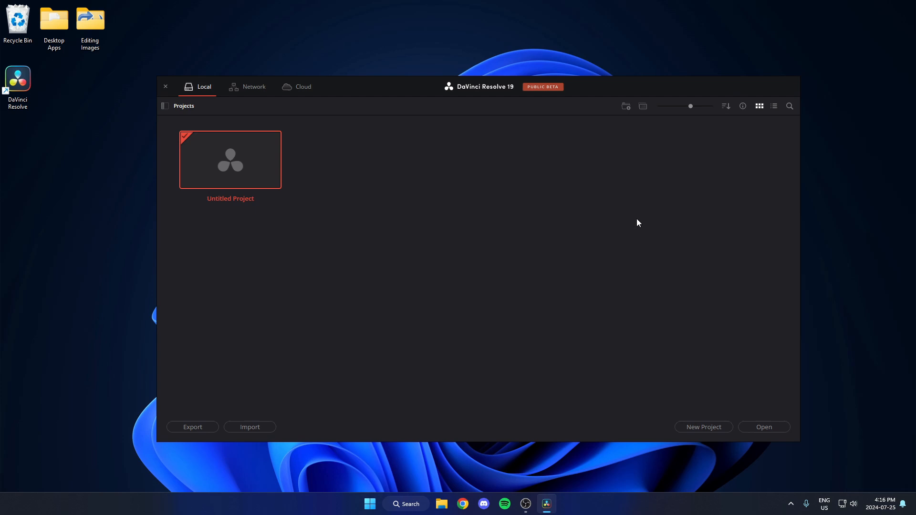
{"action": "mouse_move", "coordinate": [647, 283]}
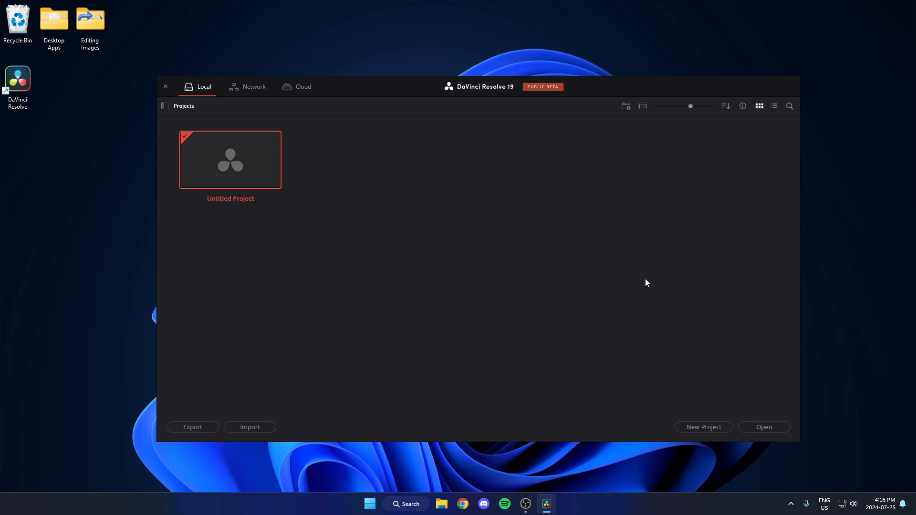
{"action": "mouse_move", "coordinate": [651, 298]}
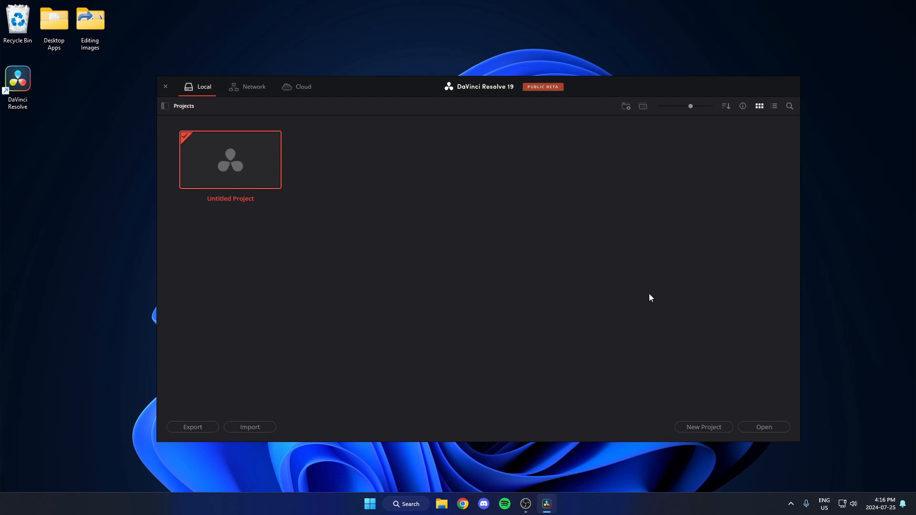
{"action": "mouse_move", "coordinate": [654, 293]}
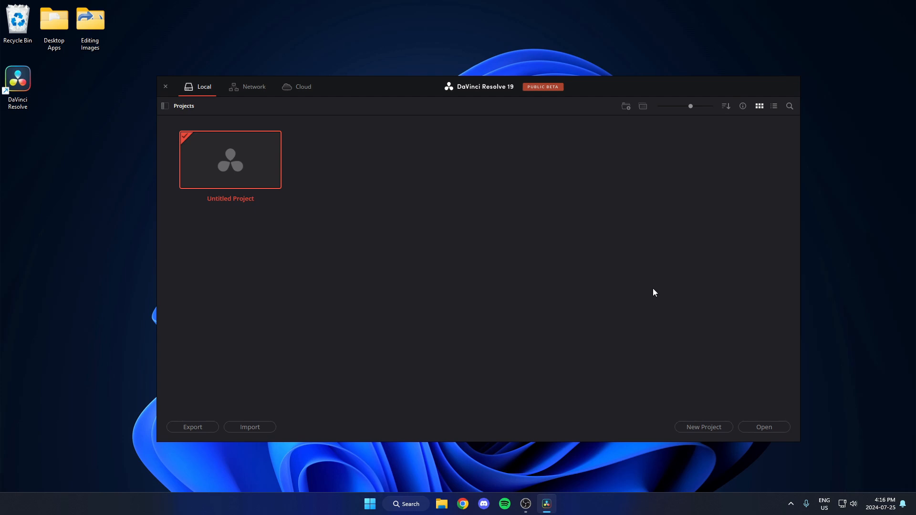